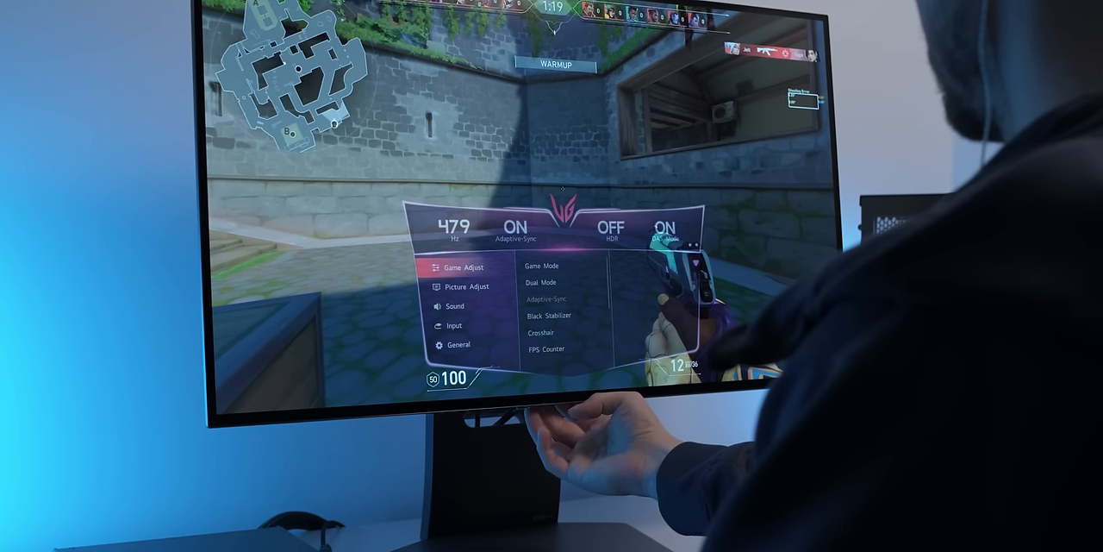
pyautogui.click(541, 282)
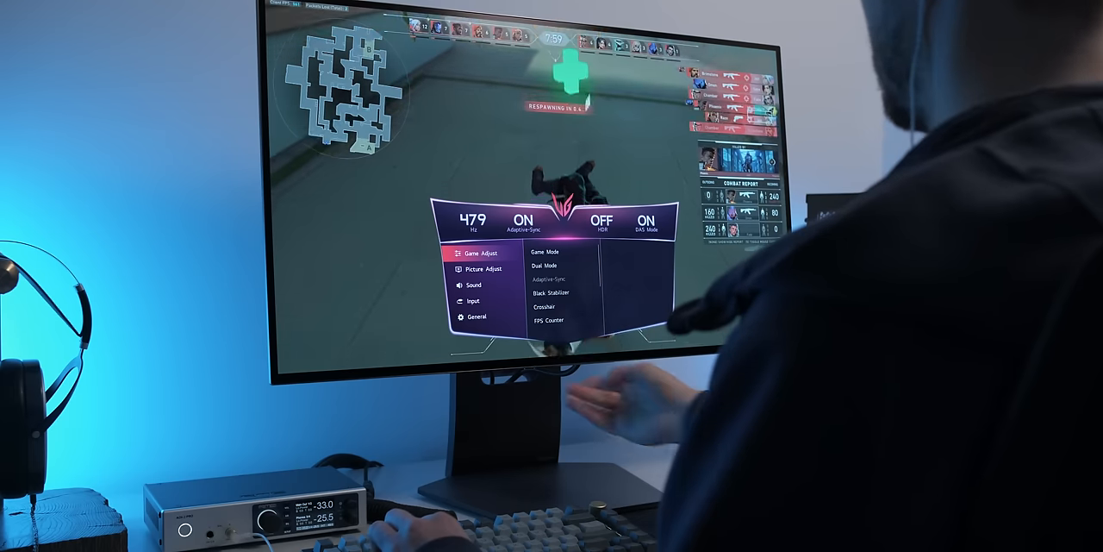
pyautogui.click(545, 265)
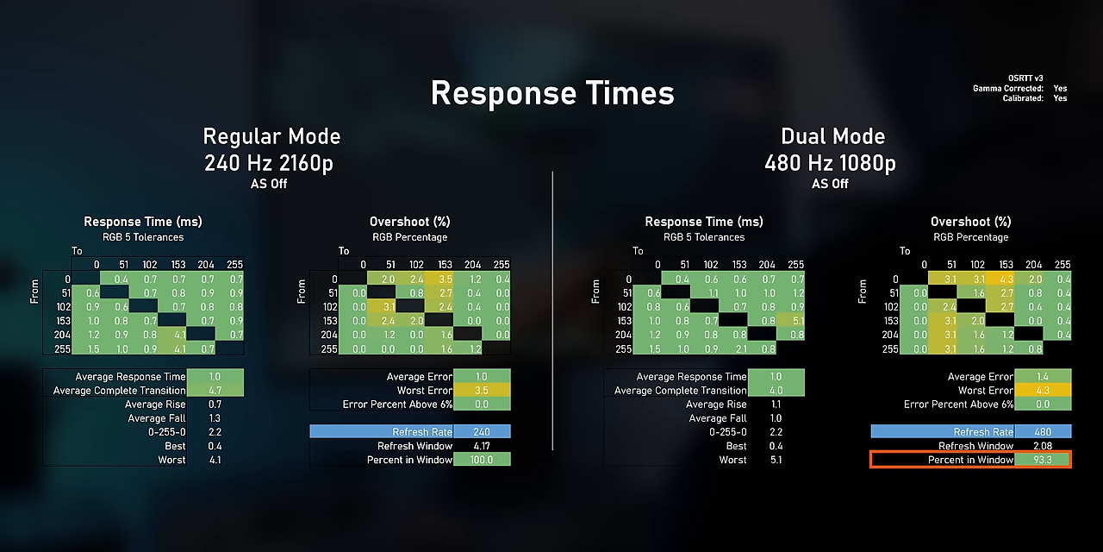
pyautogui.click(974, 445)
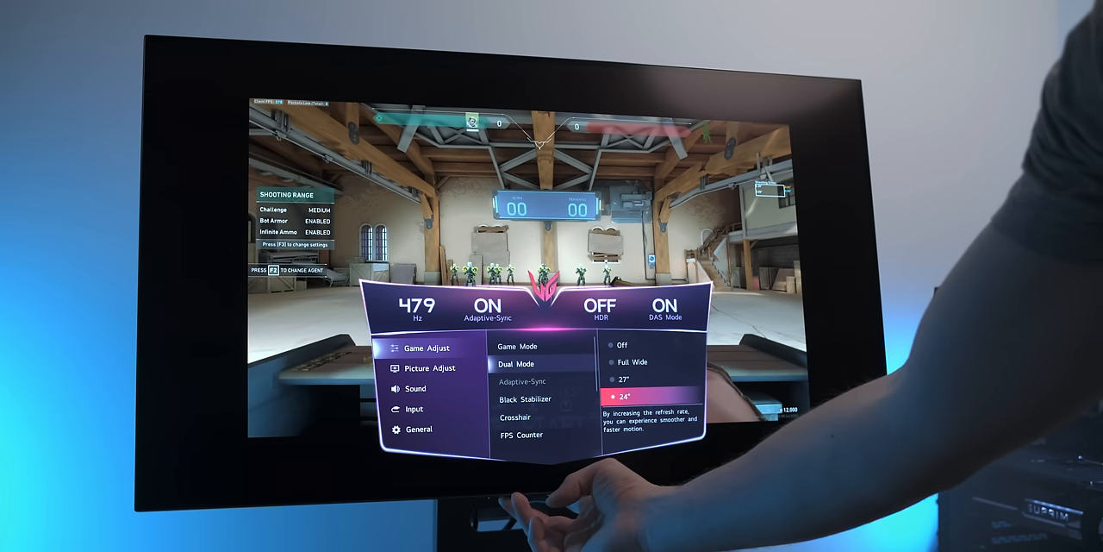
pyautogui.click(652, 362)
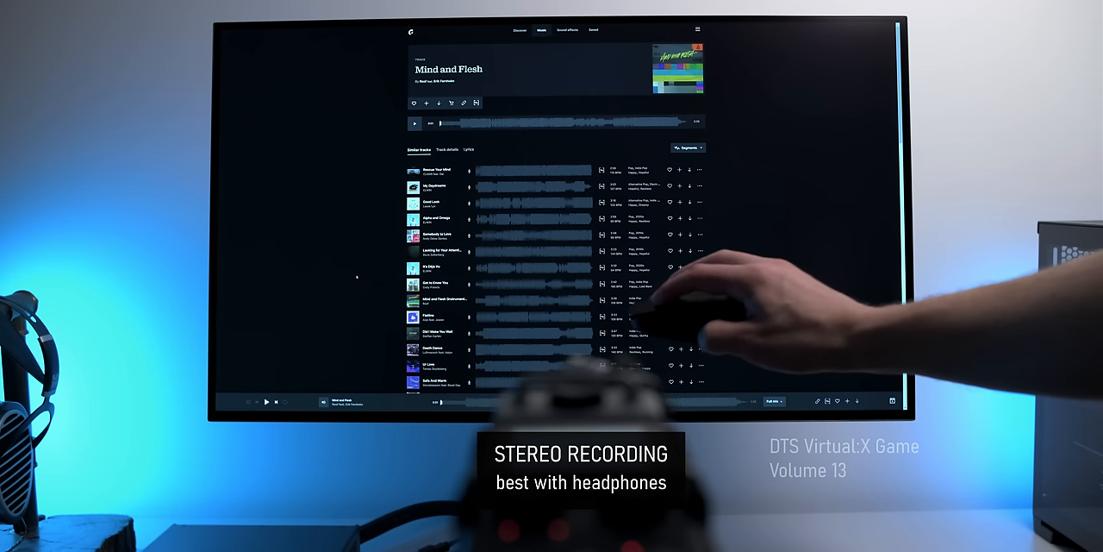
pyautogui.click(415, 123)
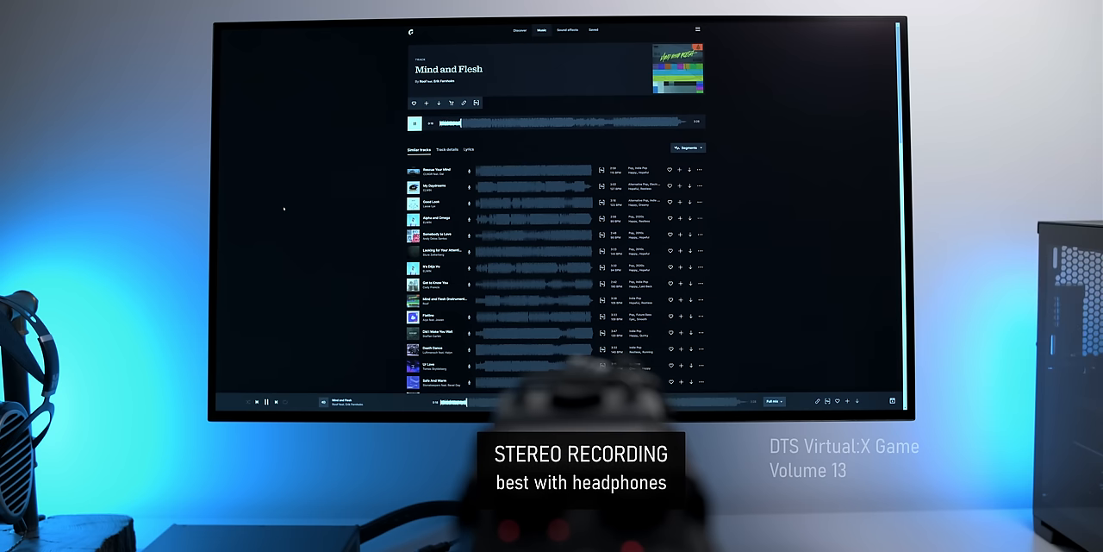